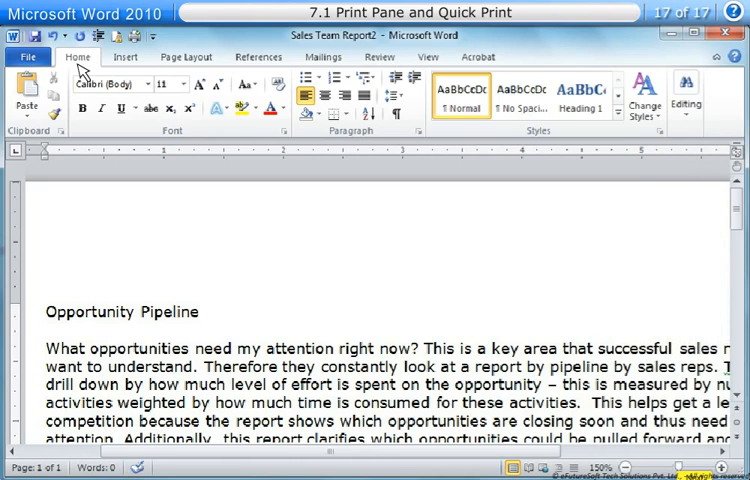
Open the File tab to view Sales Team Report2's Info page in Backstage.
{"action": "left_click", "coordinate": [28, 56]}
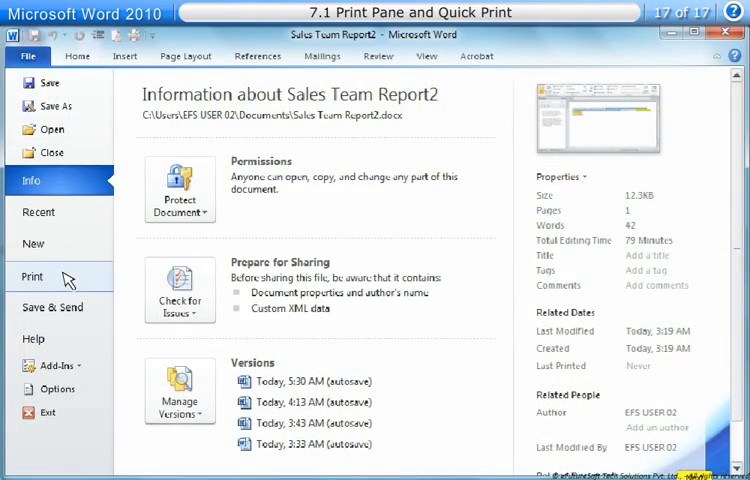
Switch to the Print pane to see print settings and the one-page preview.
{"action": "left_click", "coordinate": [37, 277]}
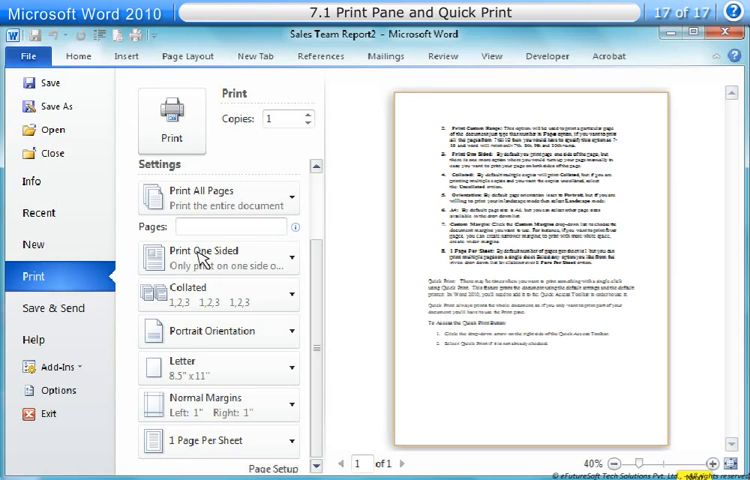
{"action": "mouse_move", "coordinate": [337, 239]}
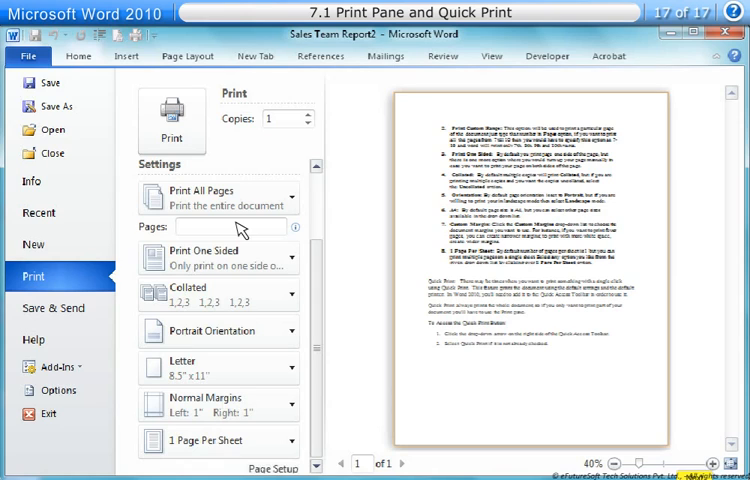
{"action": "mouse_move", "coordinate": [243, 243]}
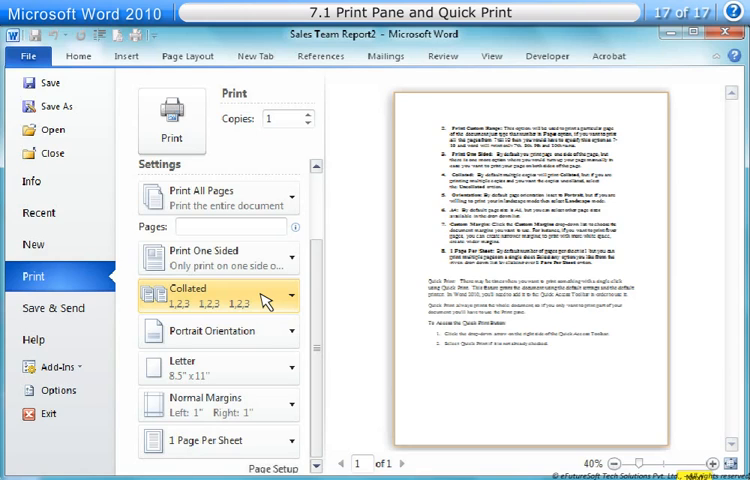
{"action": "mouse_move", "coordinate": [210, 331]}
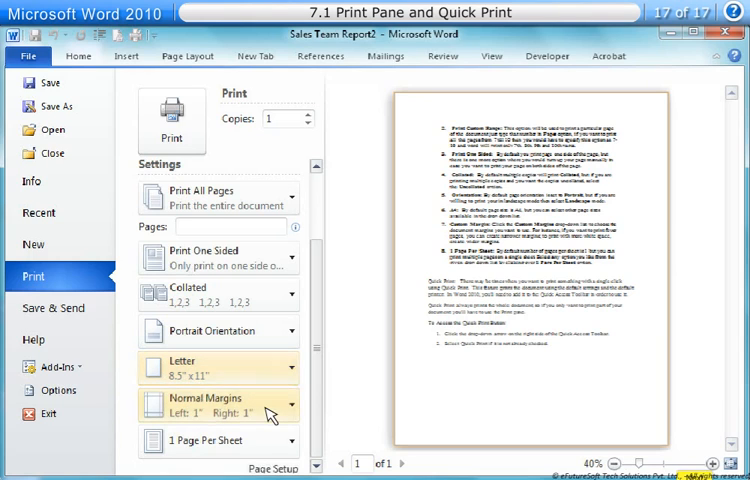
{"action": "left_click", "coordinate": [205, 405]}
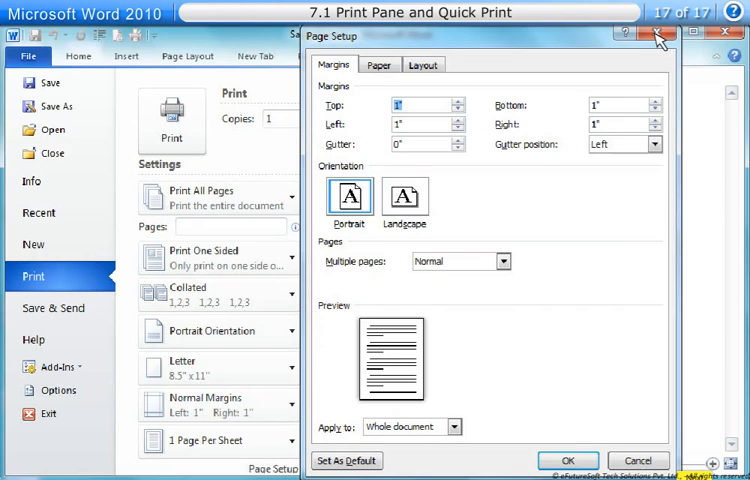
{"action": "left_click", "coordinate": [658, 38]}
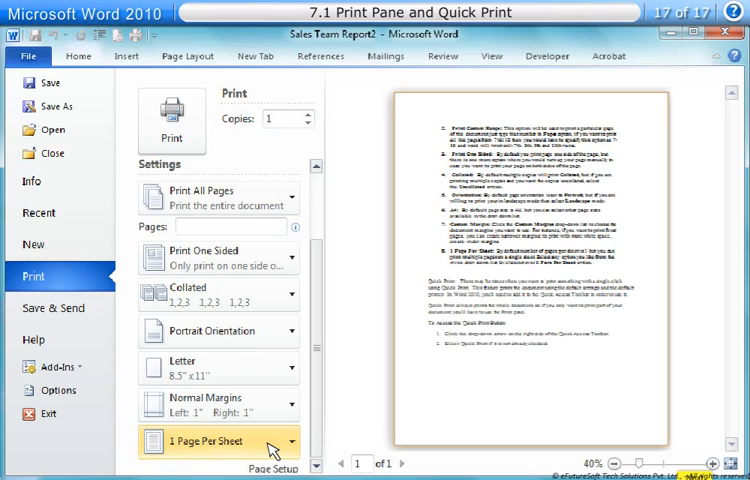
{"action": "left_click", "coordinate": [219, 441]}
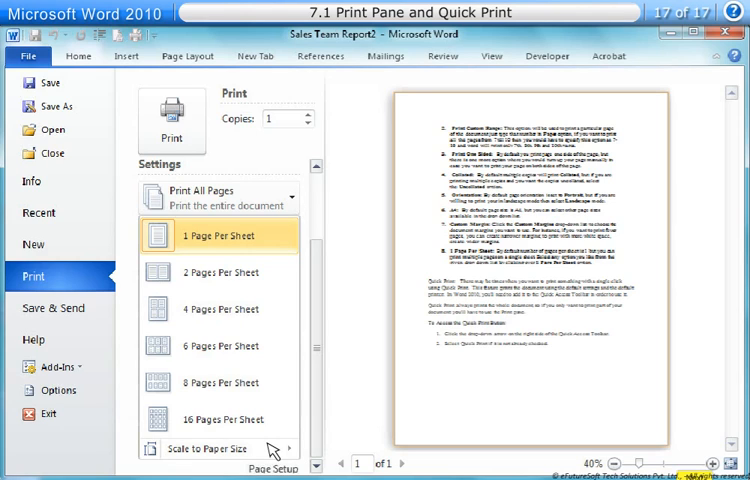
{"action": "left_click", "coordinate": [218, 235]}
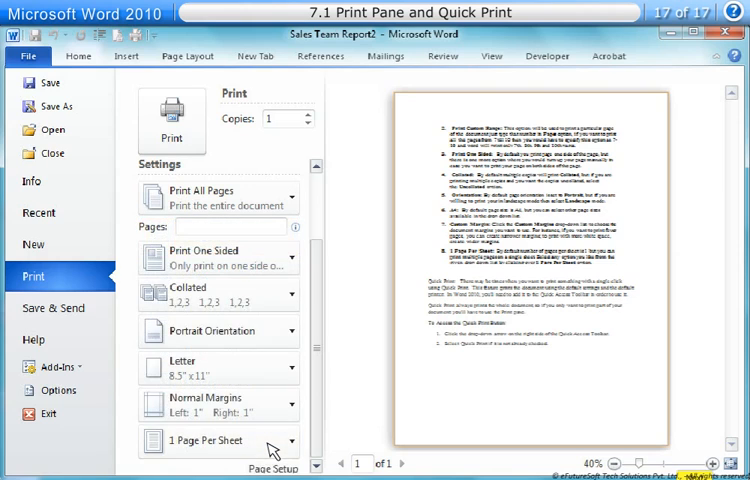
{"action": "left_click", "coordinate": [75, 56]}
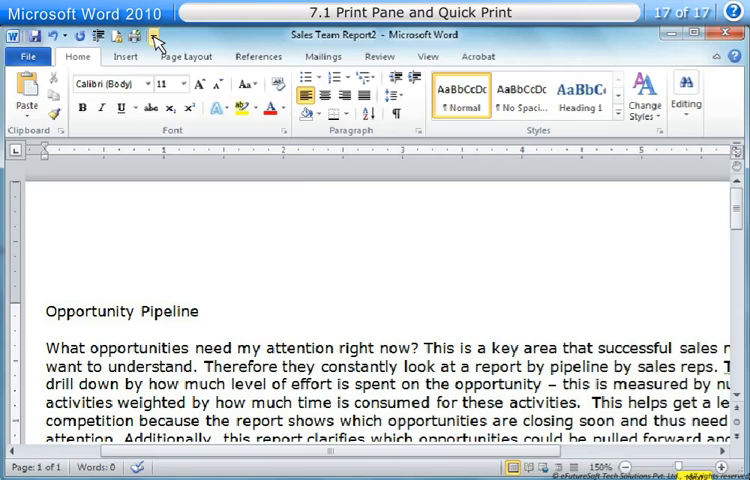
Show the Customize Quick Access Toolbar list with Quick Print checked.
{"action": "left_click", "coordinate": [157, 39]}
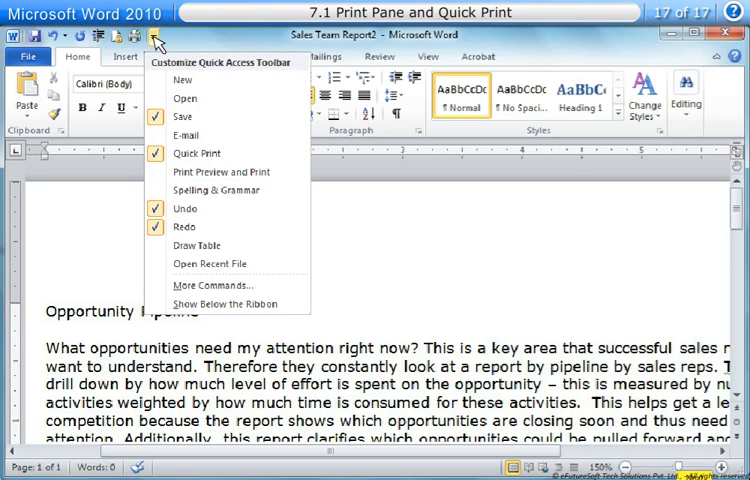